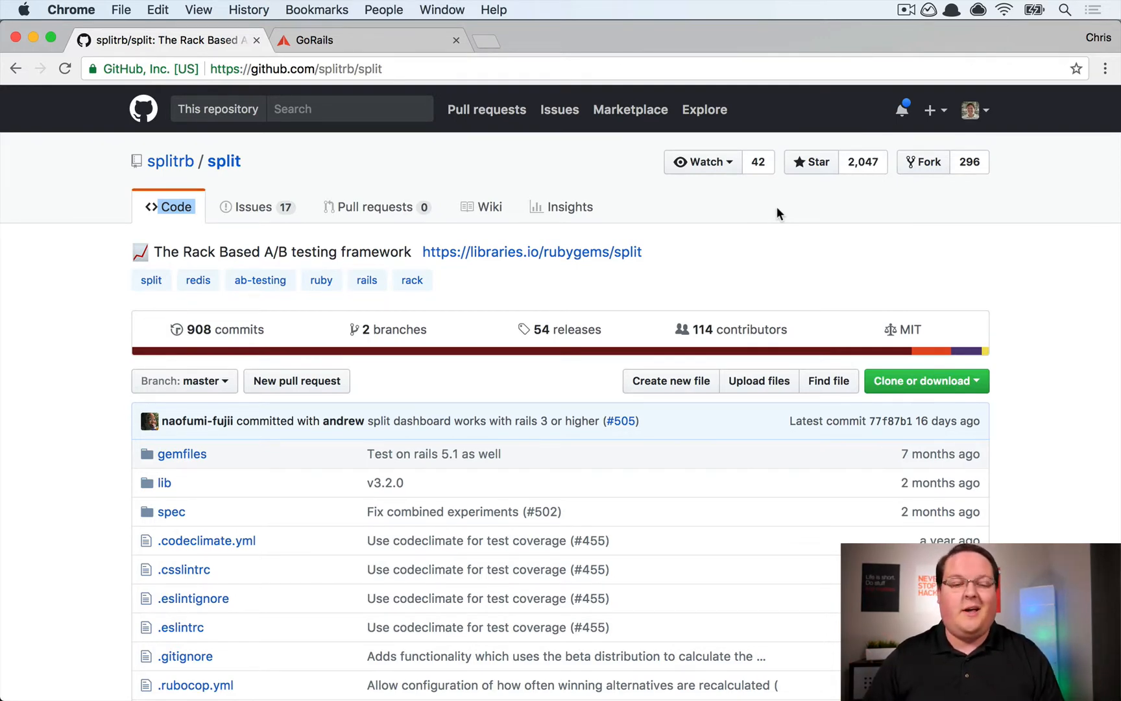
mouse_move(755, 249)
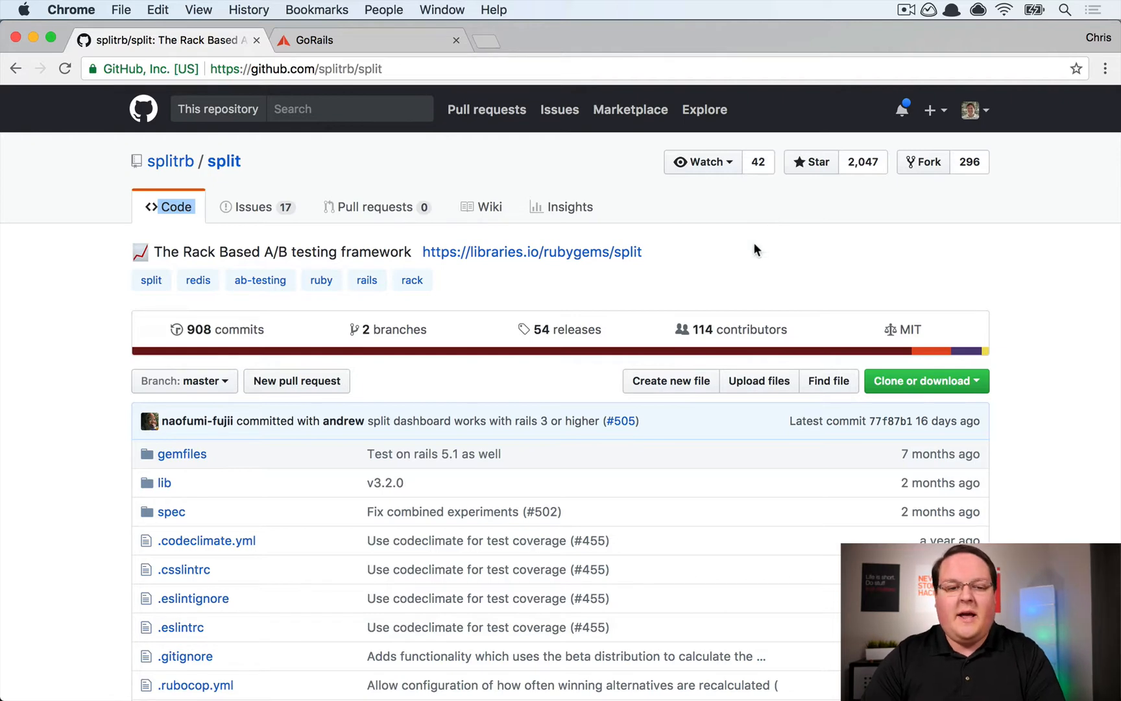
mouse_move(798, 250)
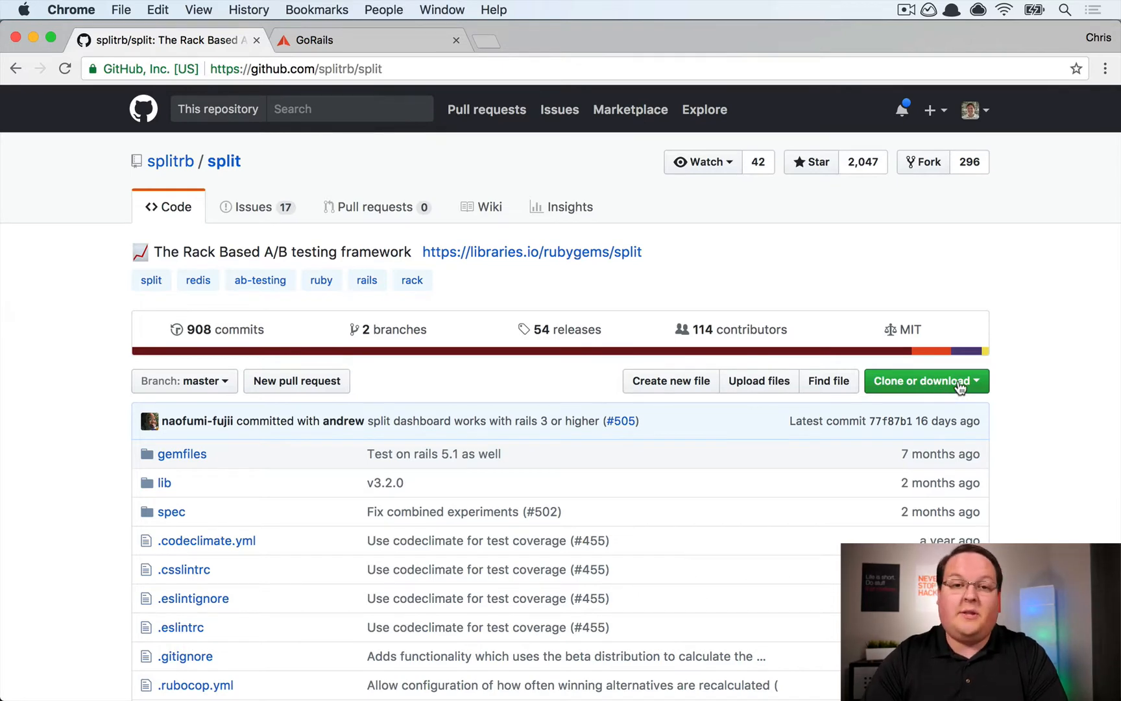
mouse_move(875, 312)
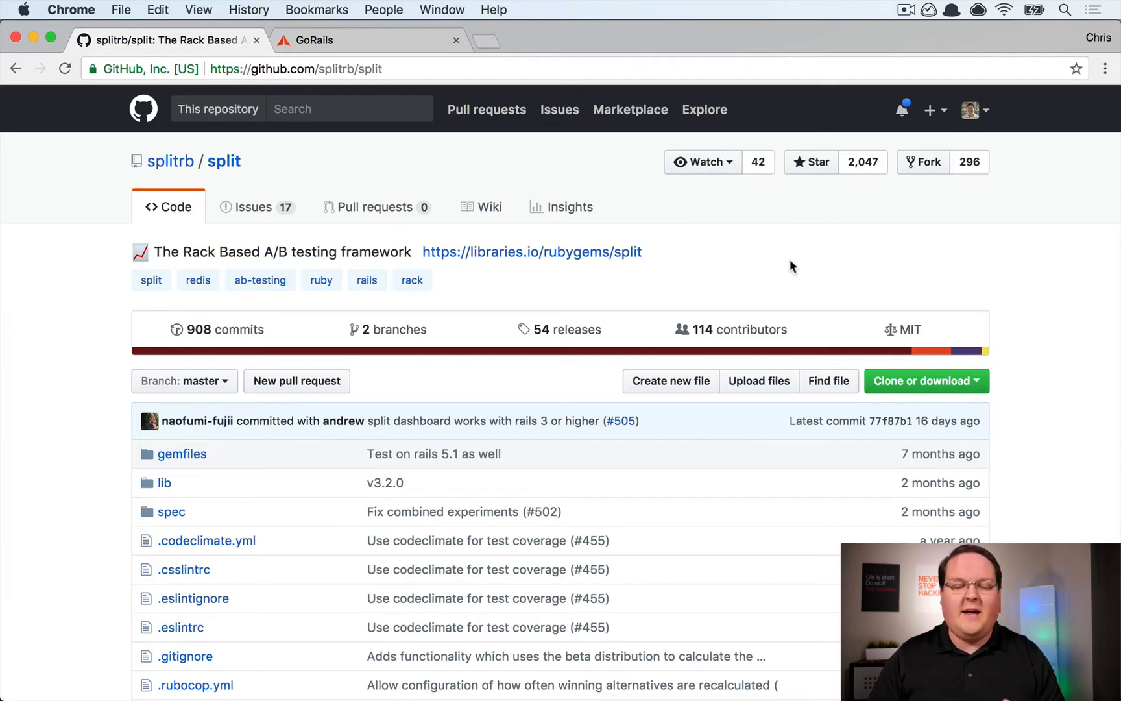
mouse_move(795, 274)
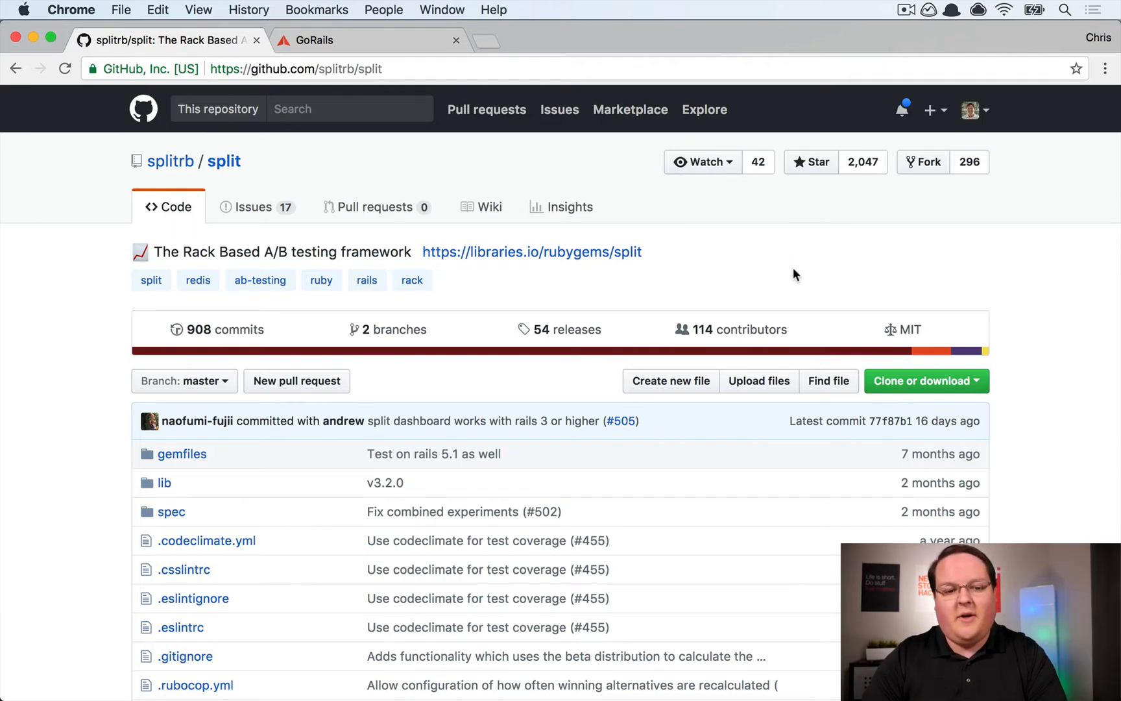
mouse_move(751, 232)
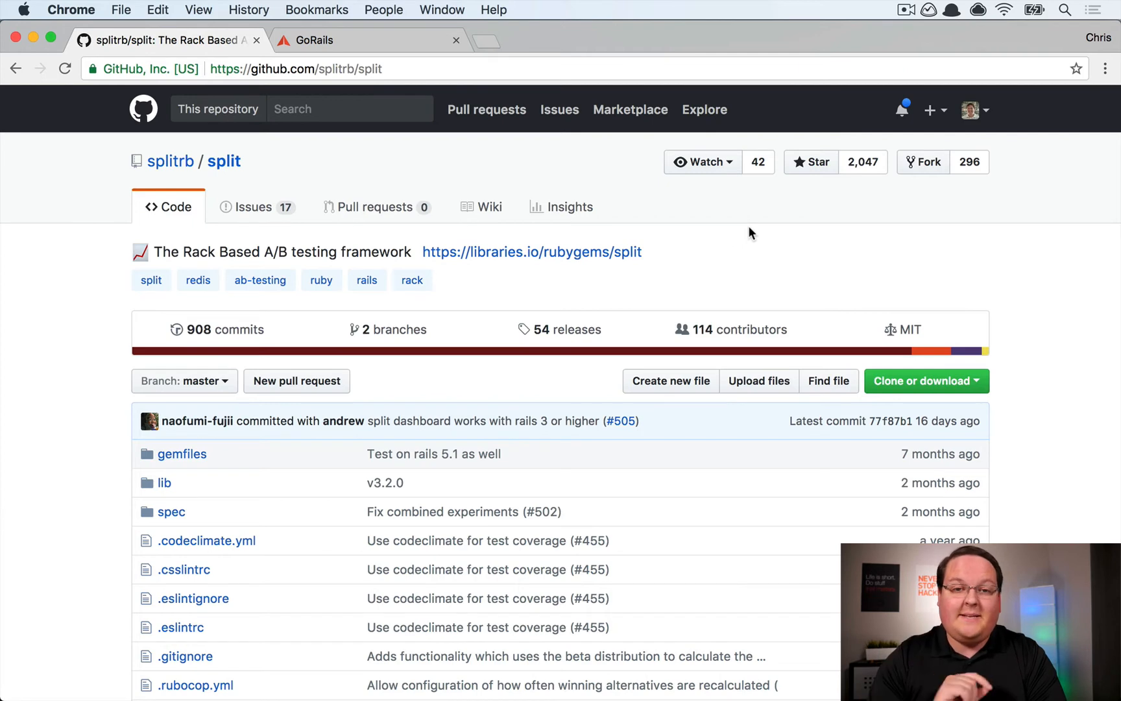
scroll("down", 3)
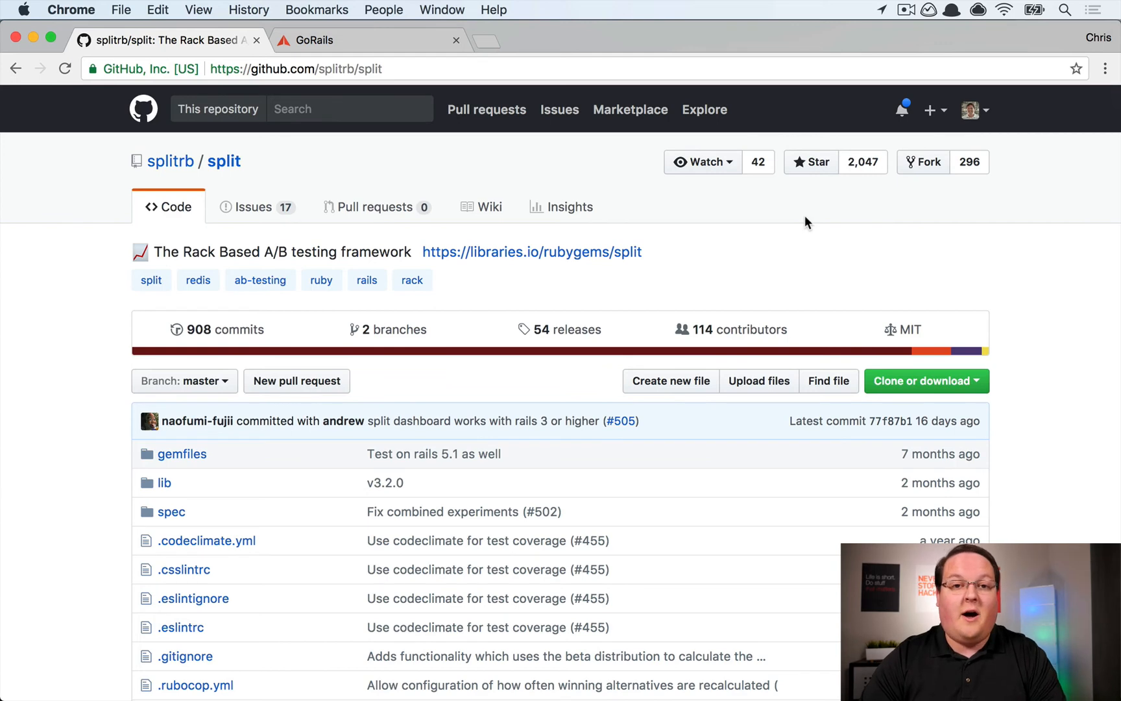
mouse_move(829, 206)
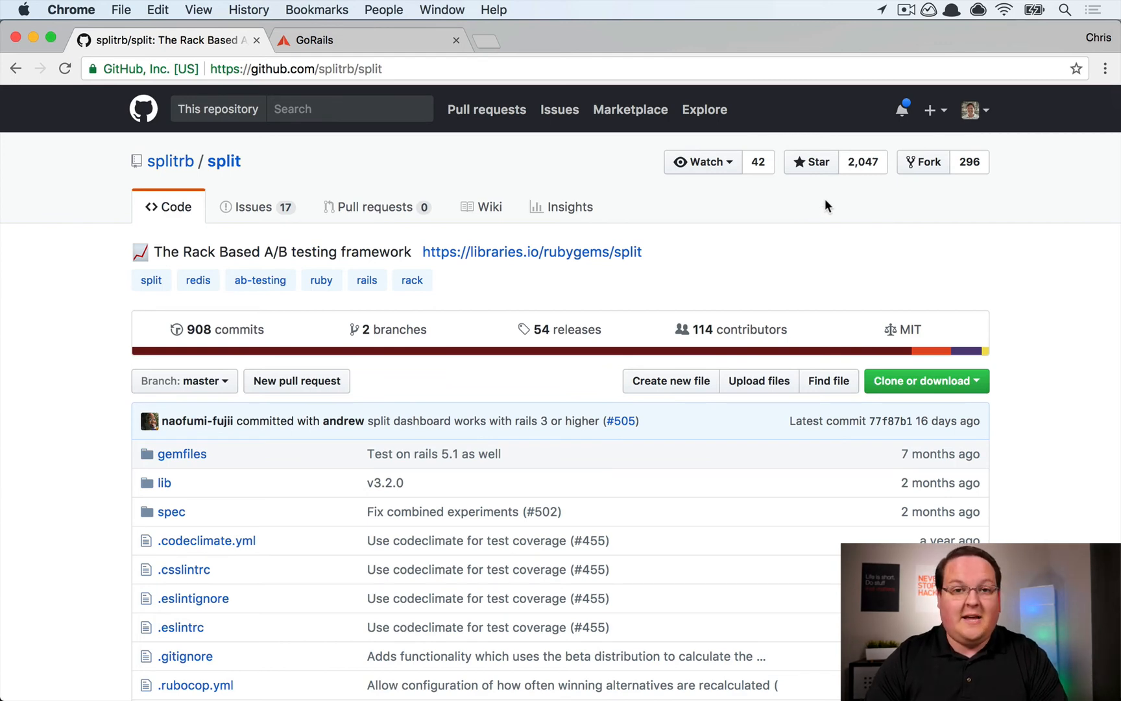